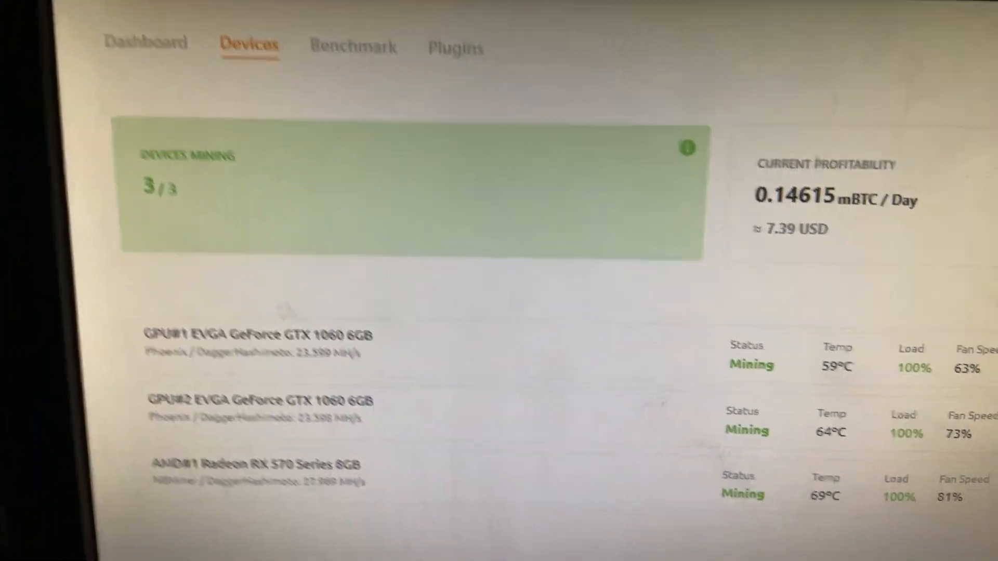
- Download Chrome from google.com/chrome in Edge, accepting the terms to start the installer
{"action": "scroll", "scroll_direction": "down", "scroll_amount": 3}
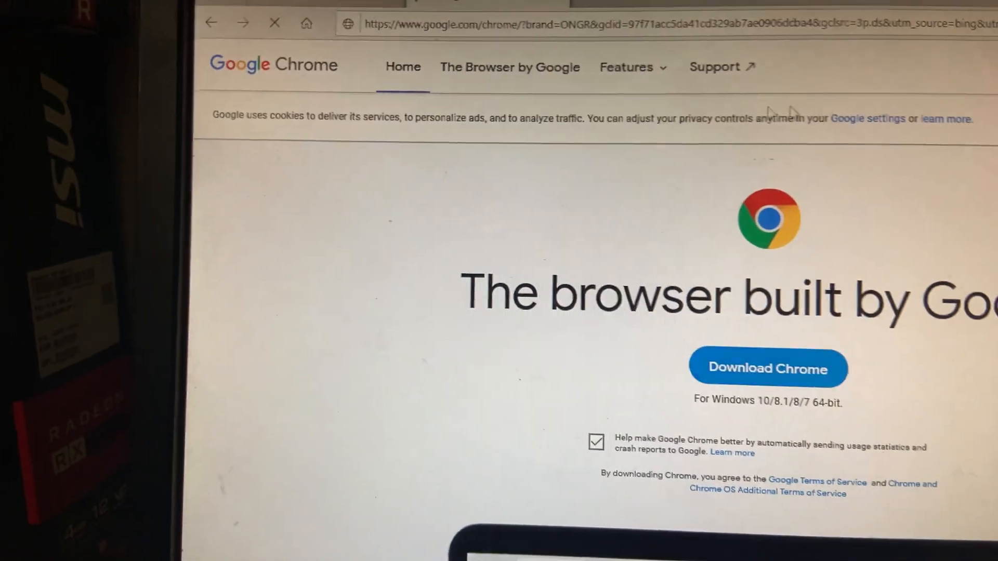
{"action": "left_click", "coordinate": [768, 368]}
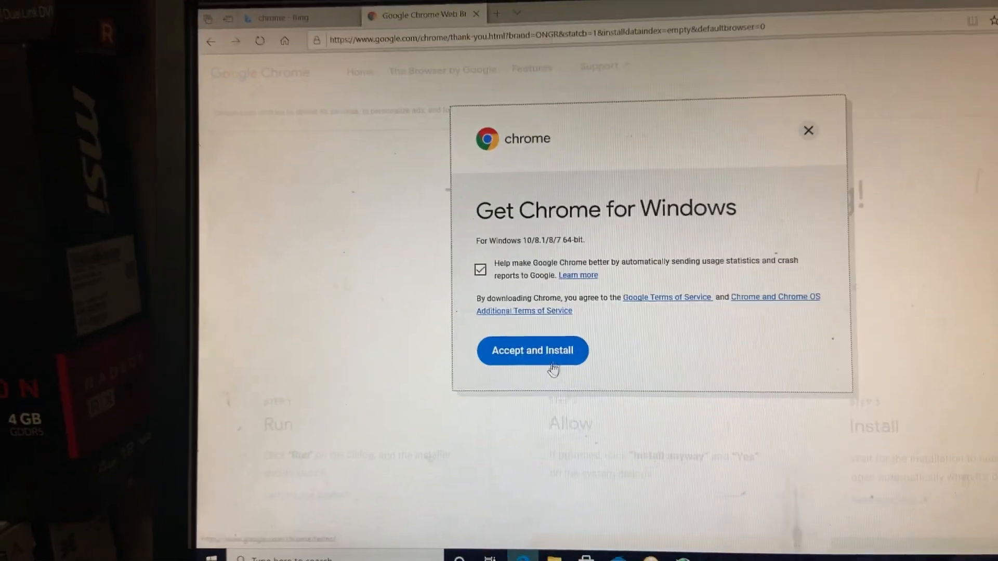
{"action": "left_click", "coordinate": [532, 351]}
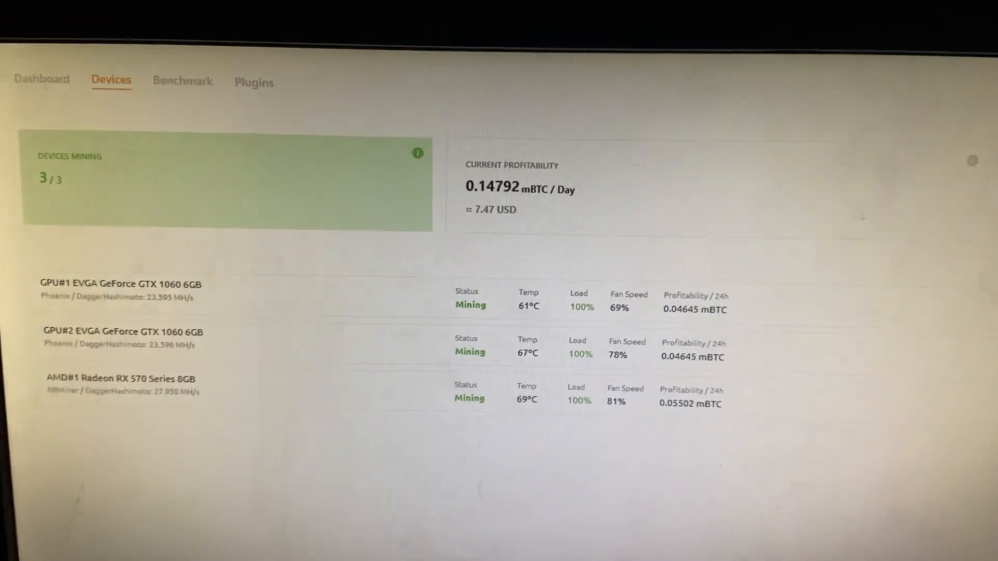